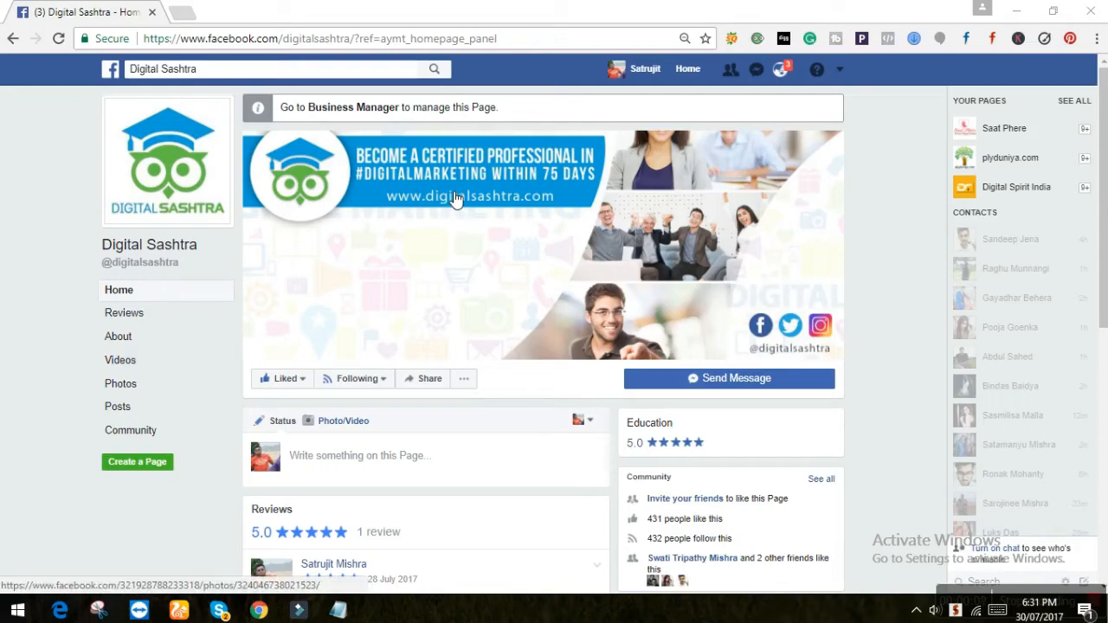
pyautogui.moveTo(448, 180)
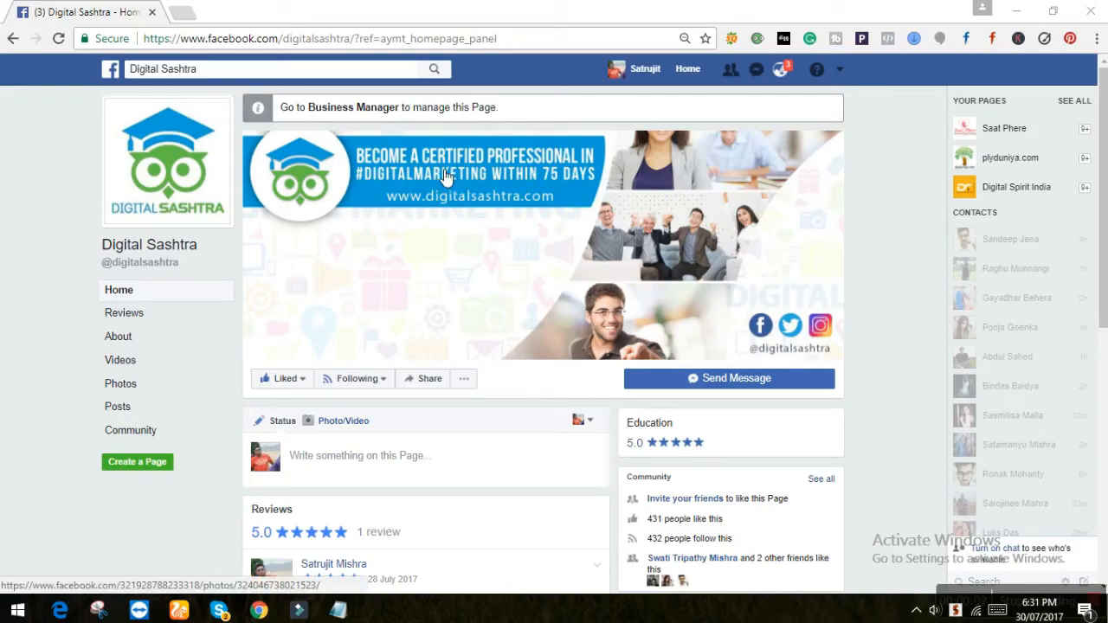
pyautogui.moveTo(398, 168)
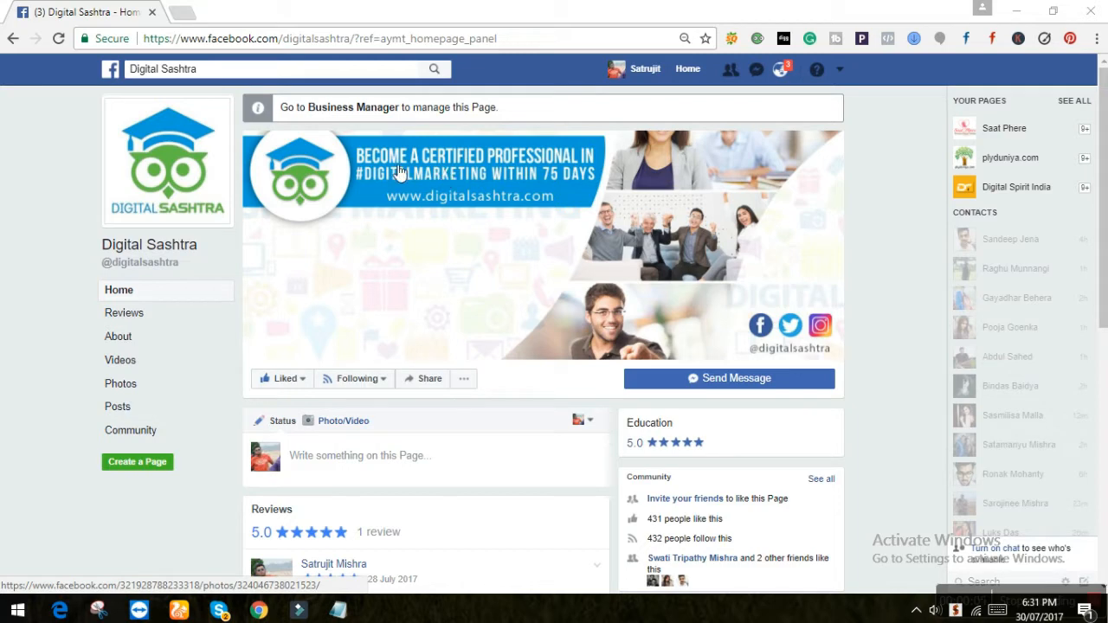
pyautogui.moveTo(389, 210)
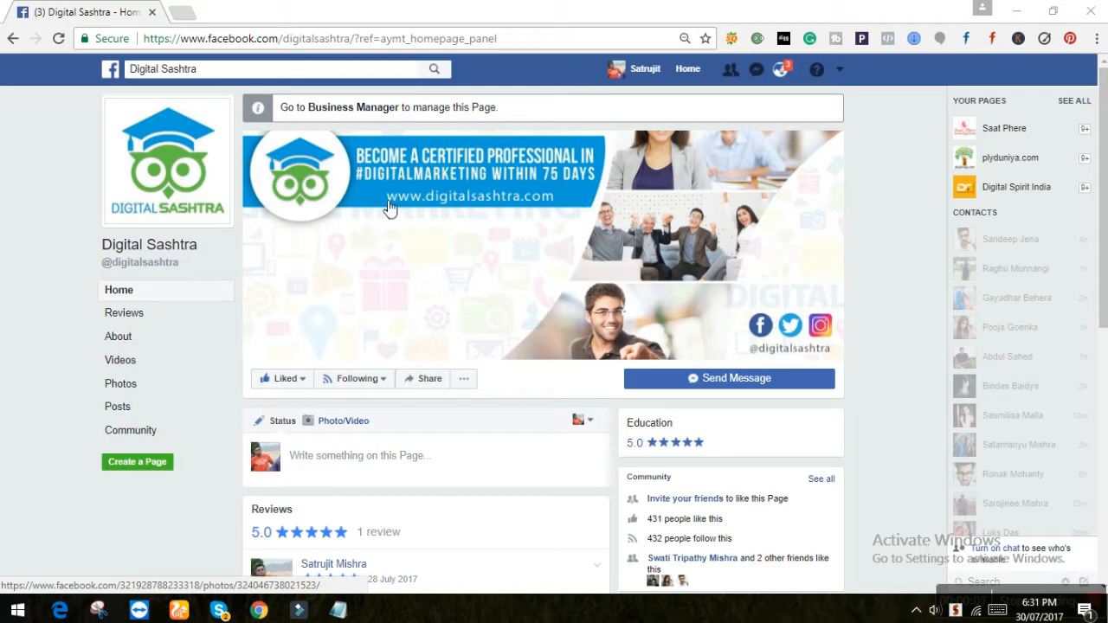
pyautogui.moveTo(460, 230)
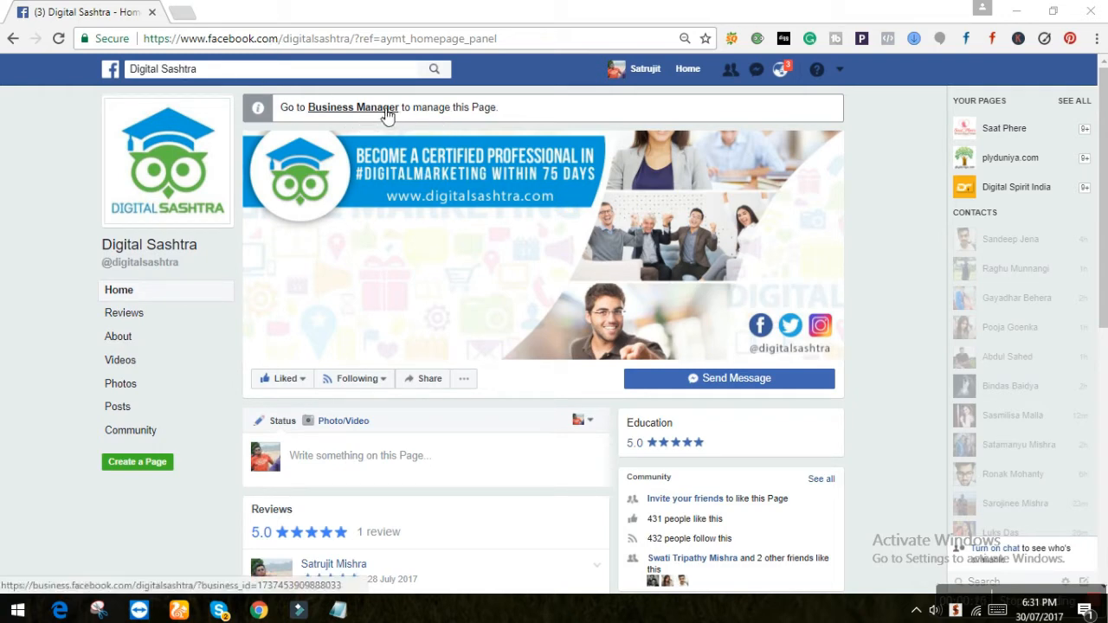
pyautogui.moveTo(352, 117)
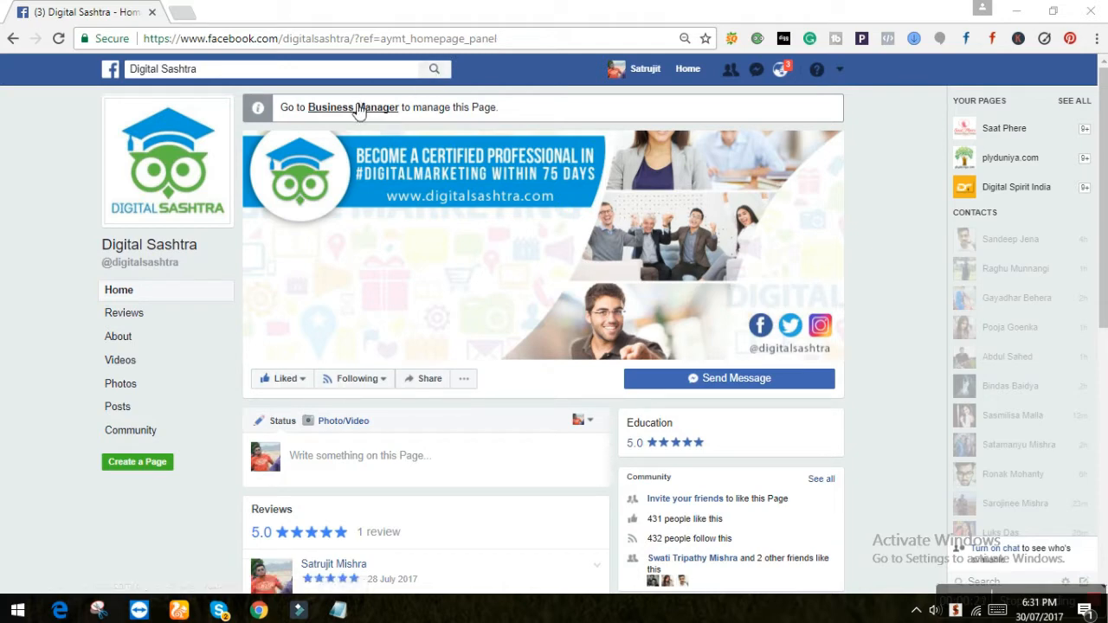
# Open the Digital Sashtra page in Business Manager from the notice above the cover.
pyautogui.click(351, 107)
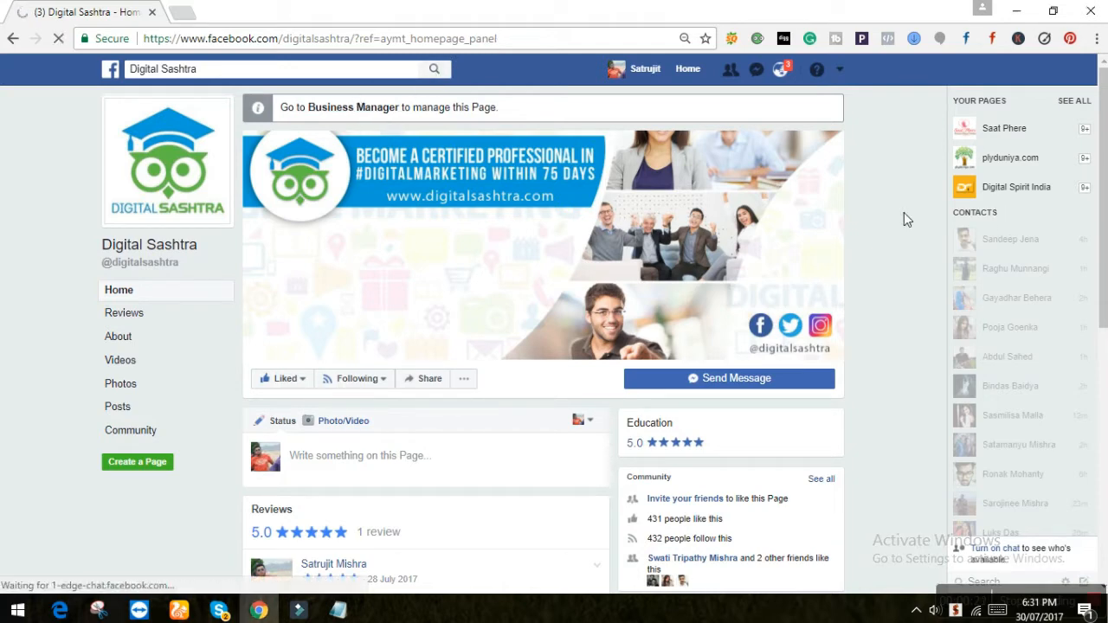
pyautogui.click(369, 107)
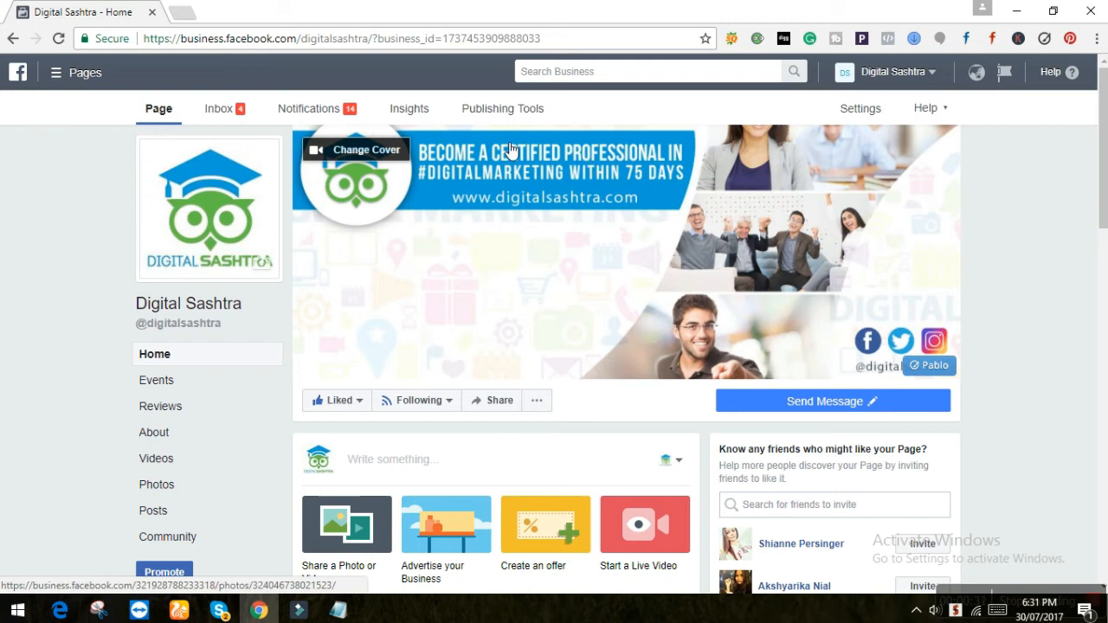
pyautogui.moveTo(377, 150)
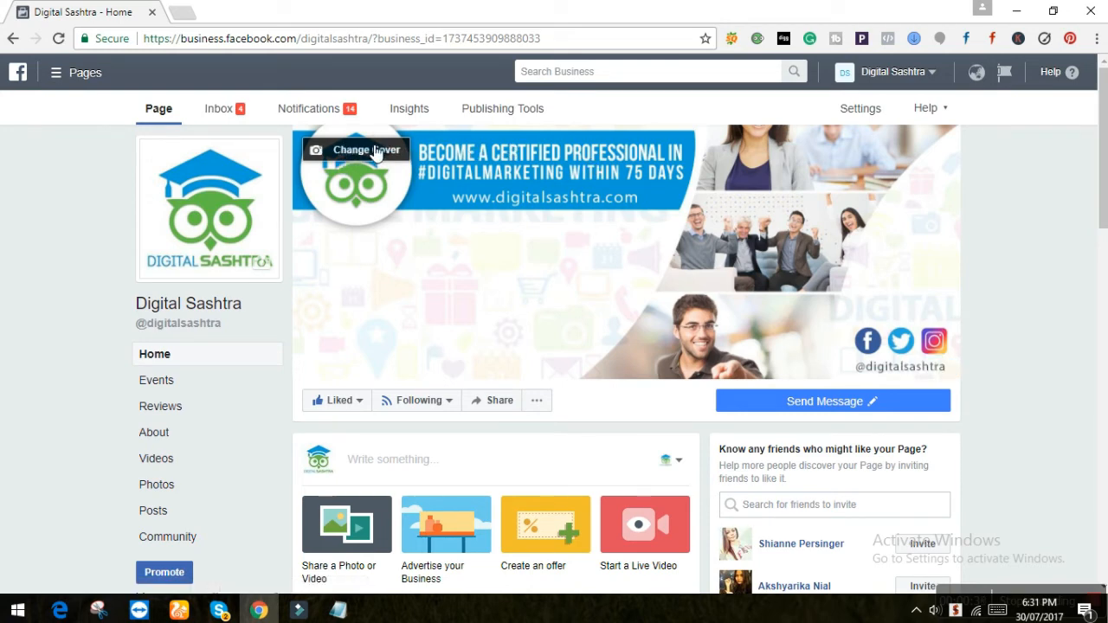
# Bring up the Change Cover options on the Digital Sashtra page.
pyautogui.click(356, 150)
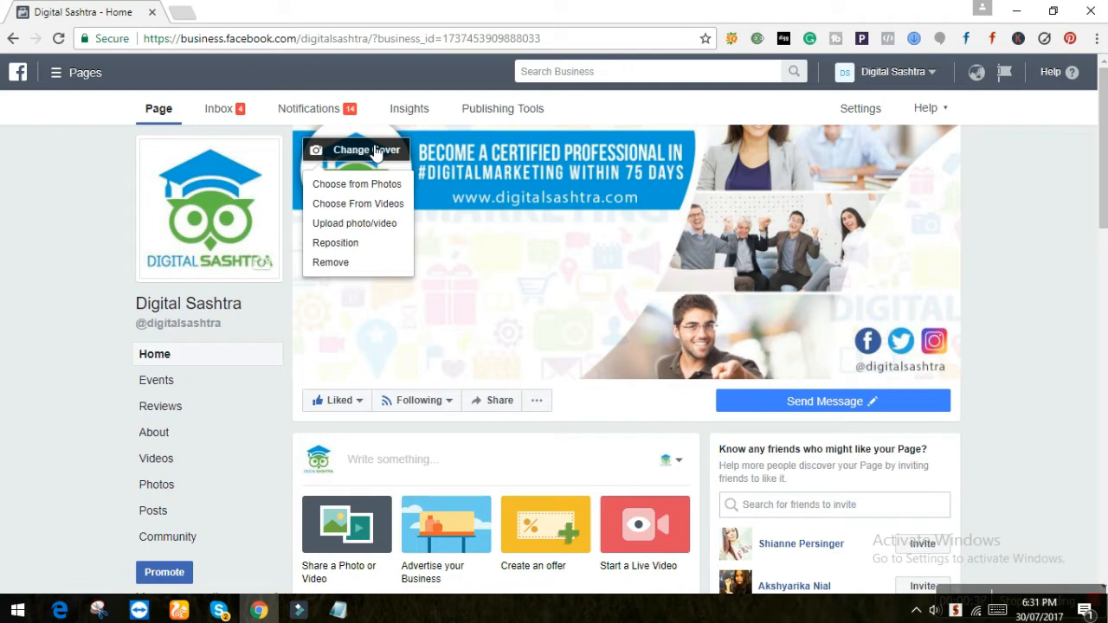
pyautogui.moveTo(358, 203)
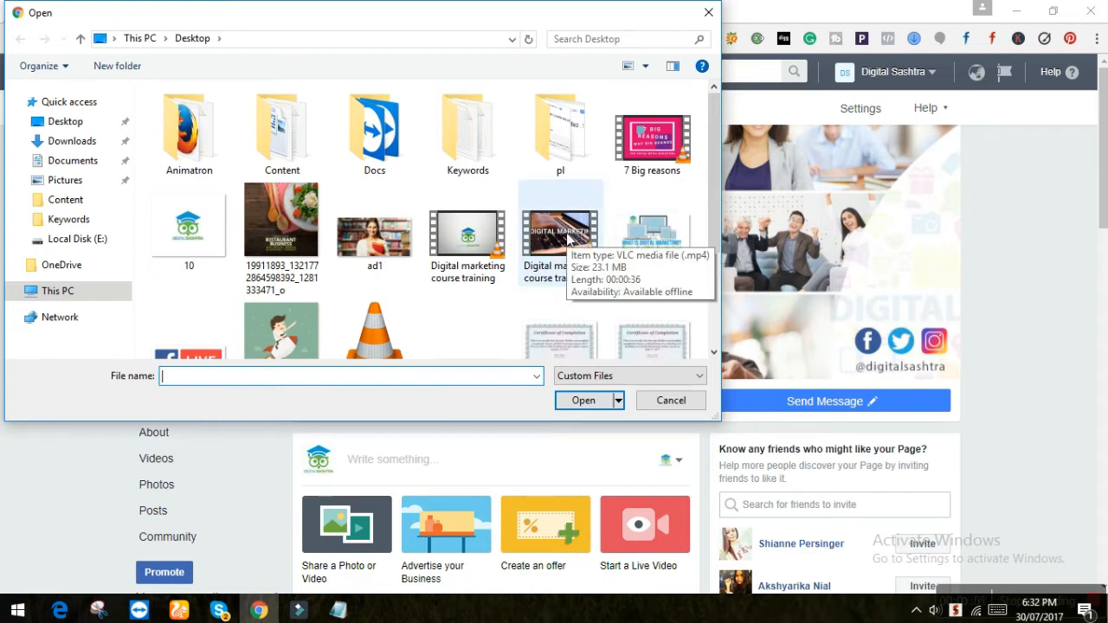
# Upload the digital marketing course video as cover, drag it into position, and proceed with Next.
pyautogui.click(582, 400)
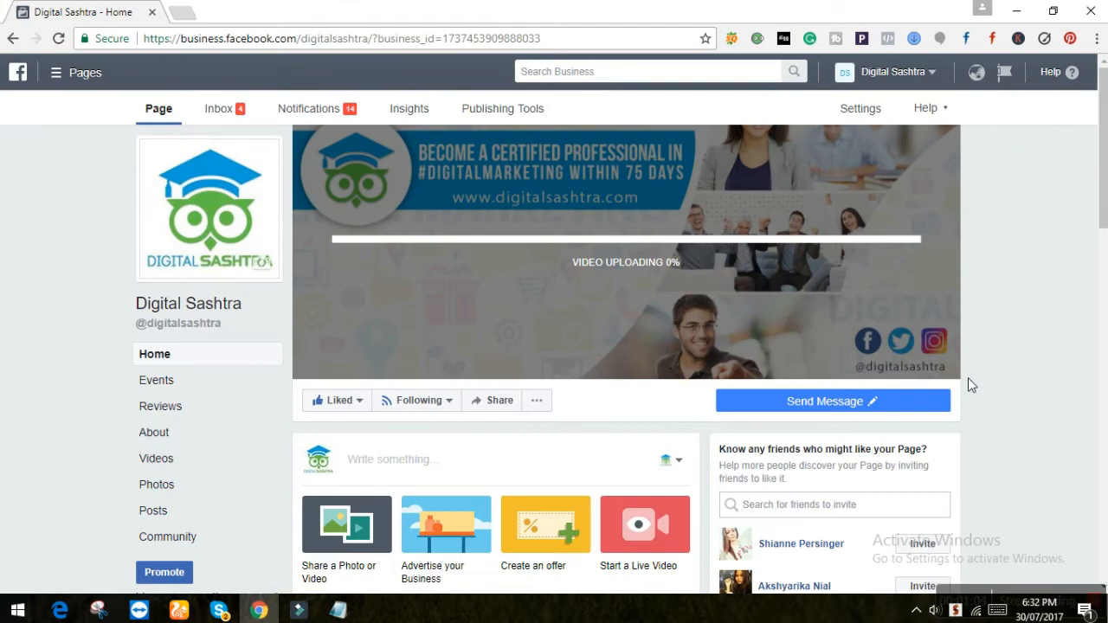
pyautogui.moveTo(926, 281)
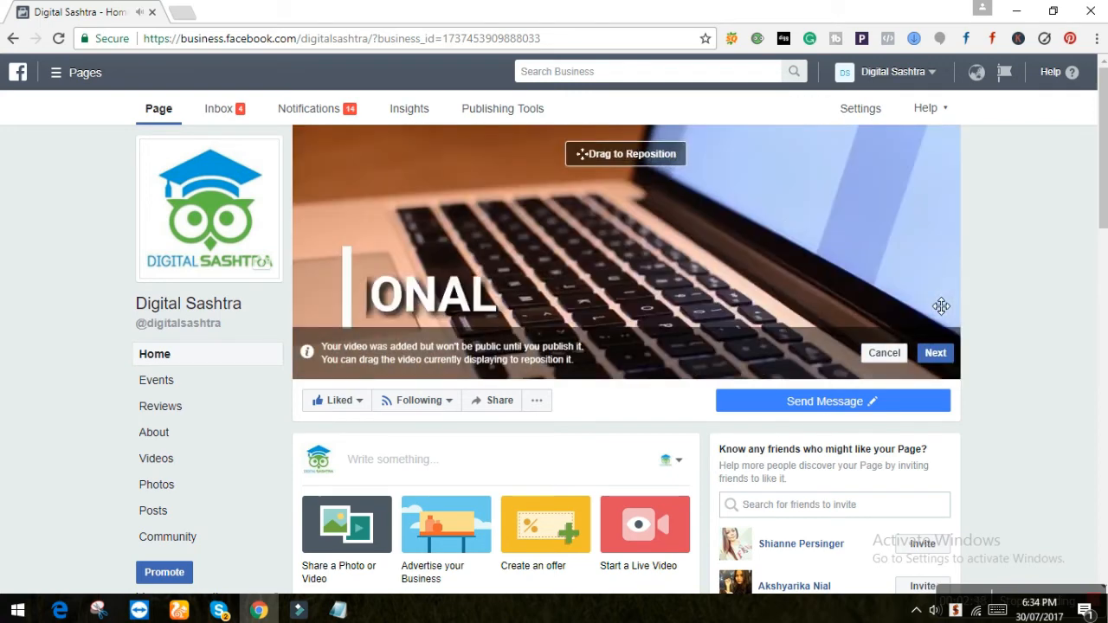
pyautogui.moveTo(941, 307); pyautogui.dragTo(662, 275)
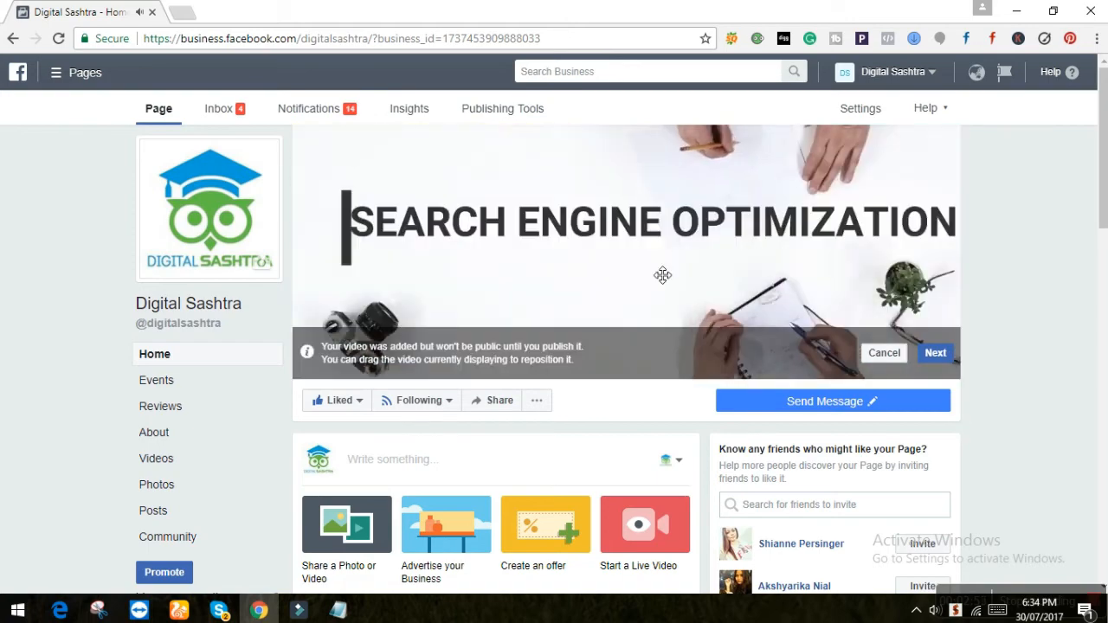
pyautogui.moveTo(662, 276); pyautogui.dragTo(708, 219)
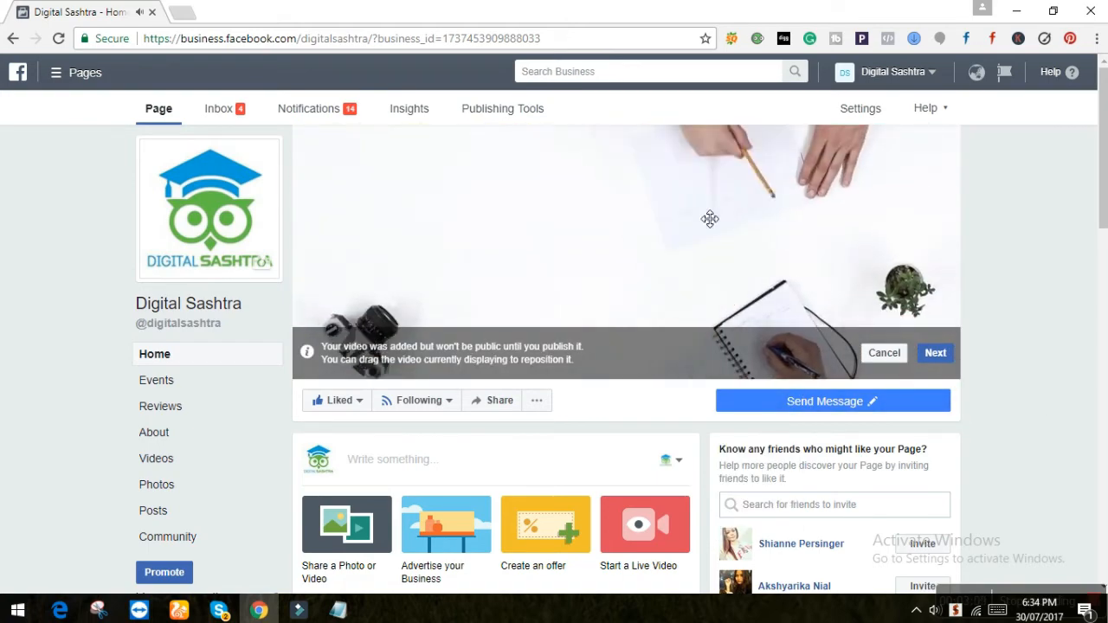
pyautogui.click(935, 352)
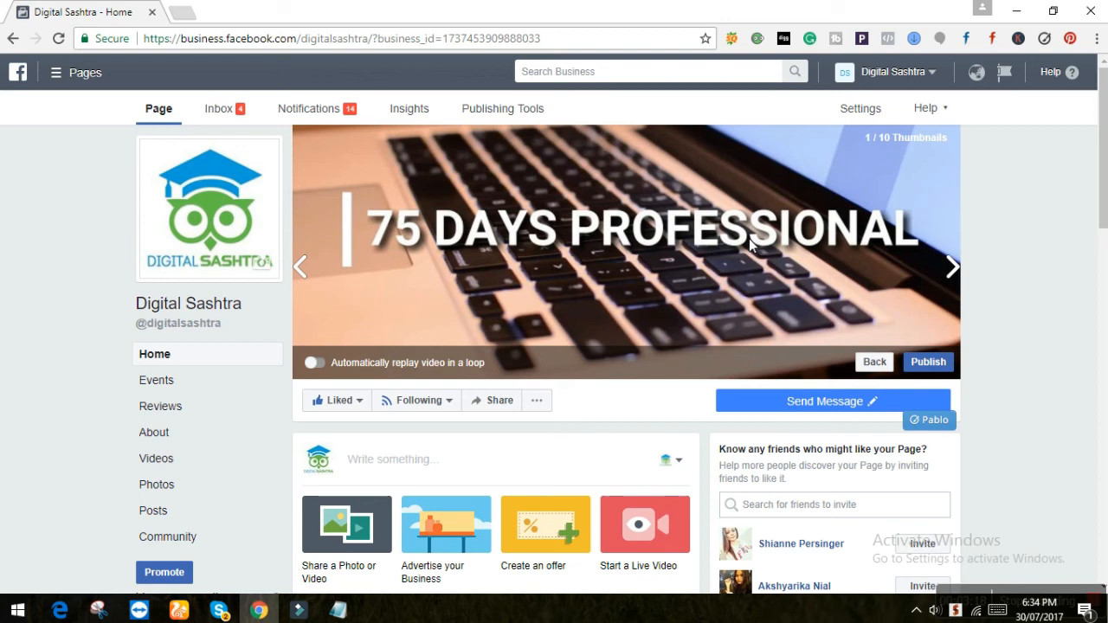